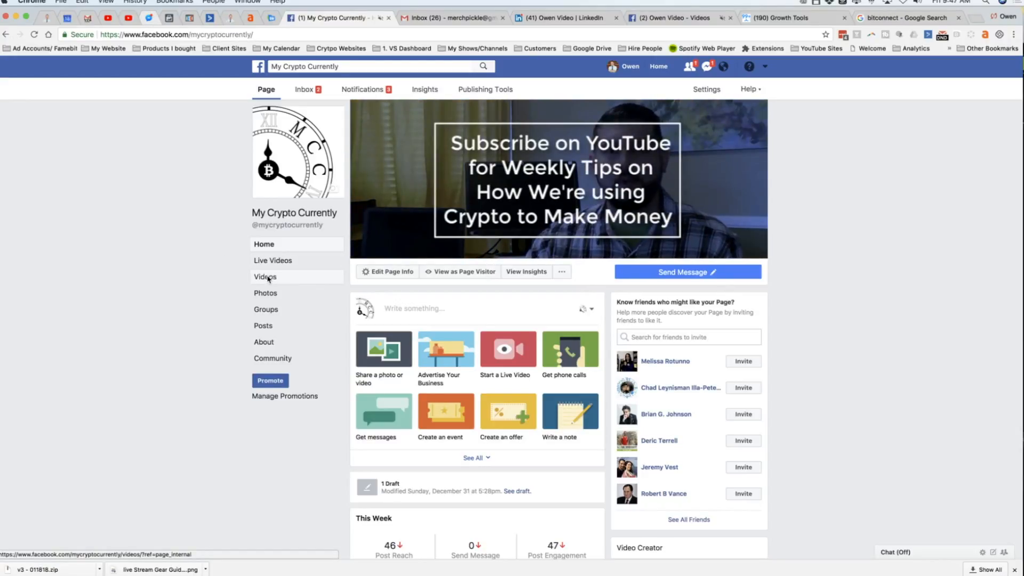
Go to the Videos section of the My Crypto Currently page.
click(264, 277)
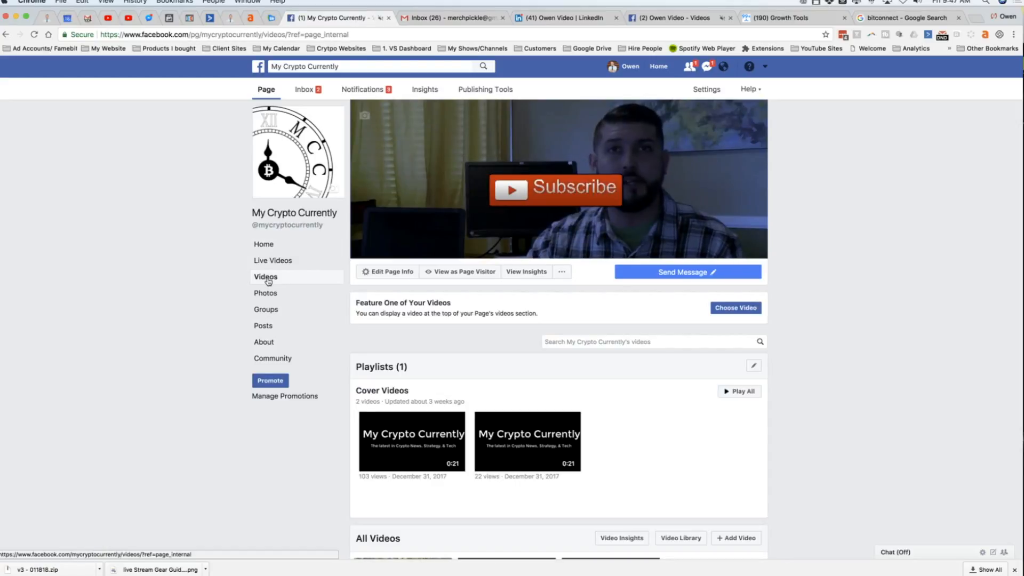
mouse_move(266, 276)
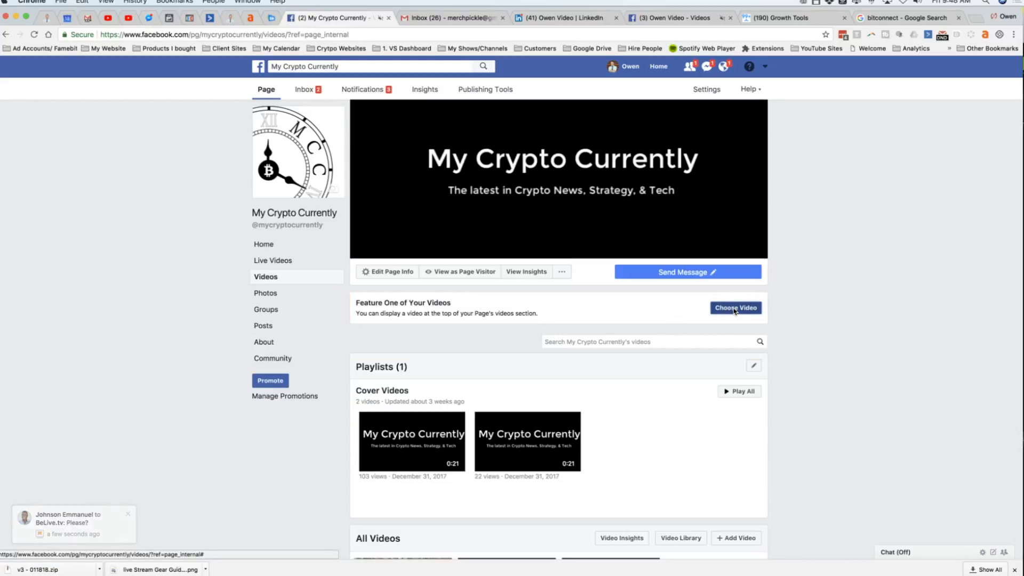
Choose the Binance video and add it as the page's Featured Video.
click(735, 307)
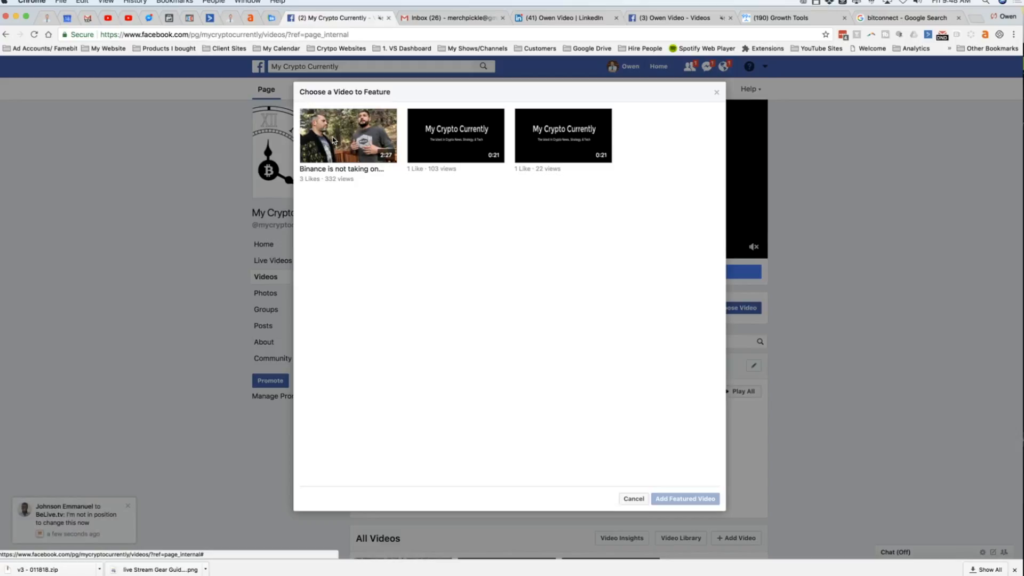
click(346, 136)
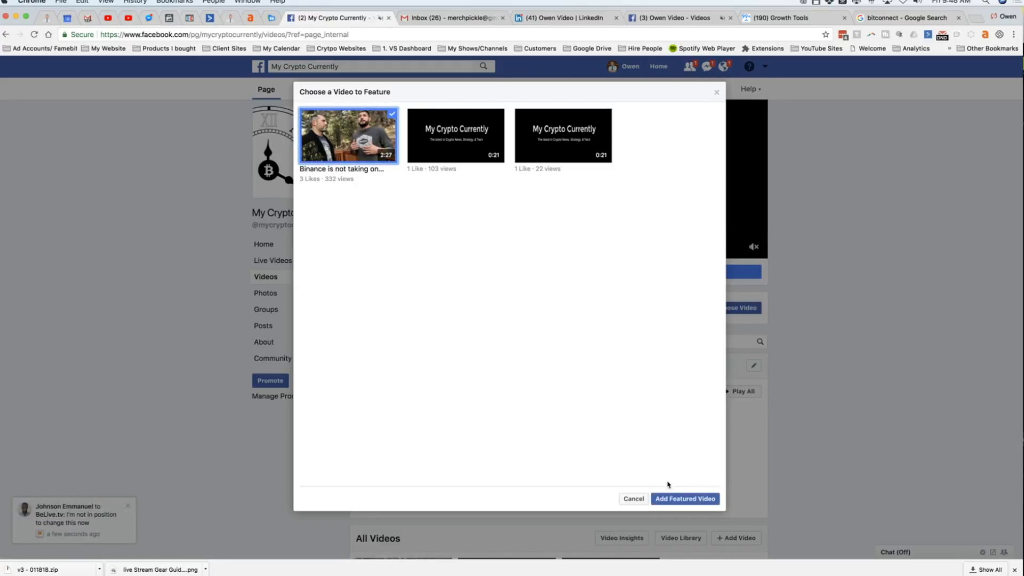
click(685, 498)
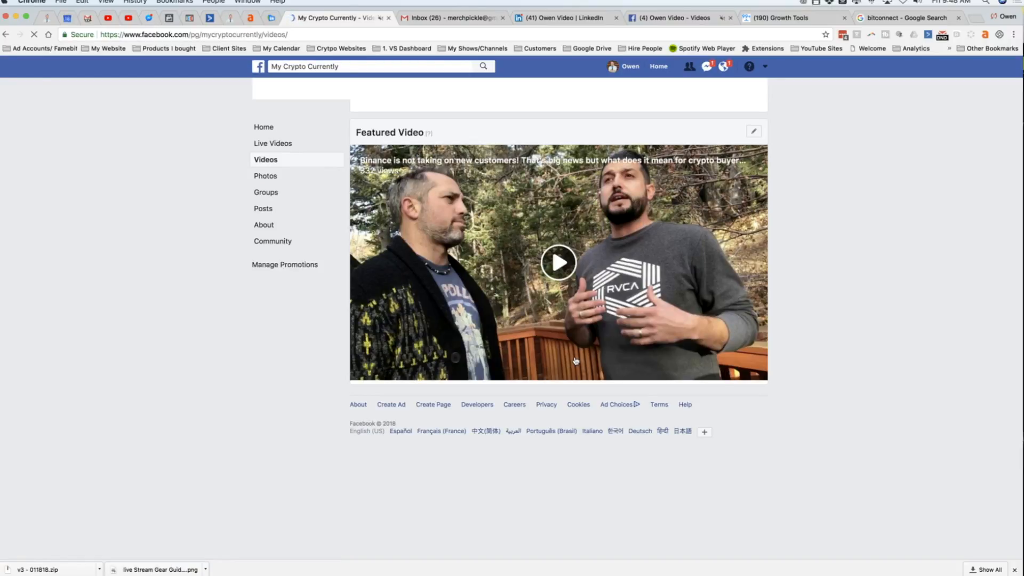
mouse_move(609, 292)
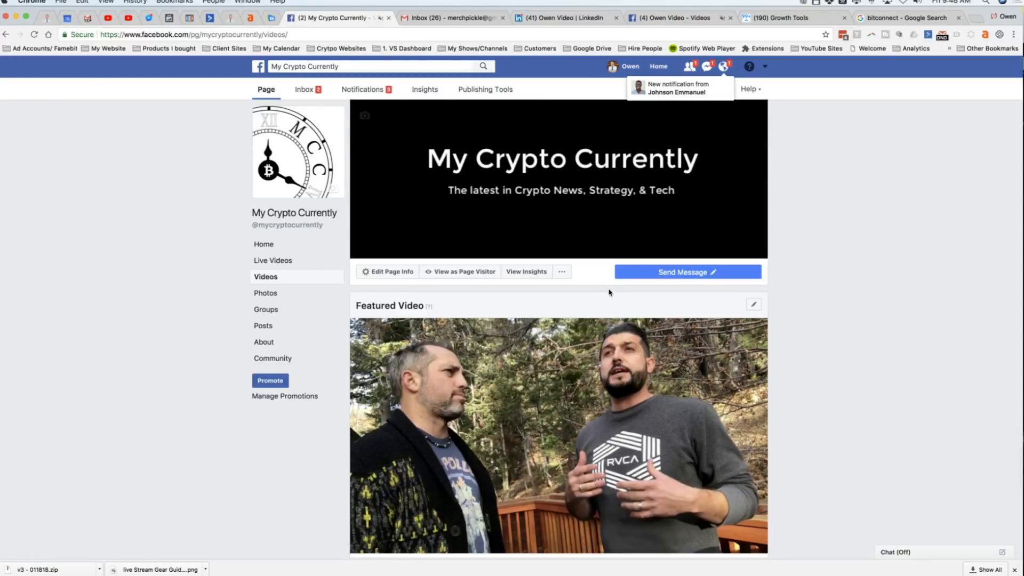
Change the Featured Video to the 103-view My Crypto Currently cover video.
scroll(down, 3)
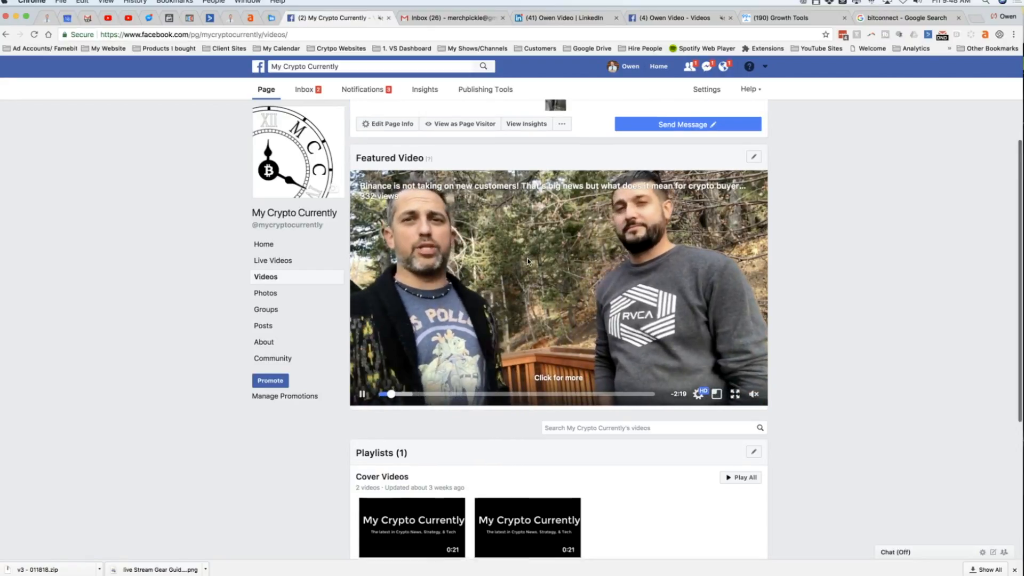
scroll(down, 3)
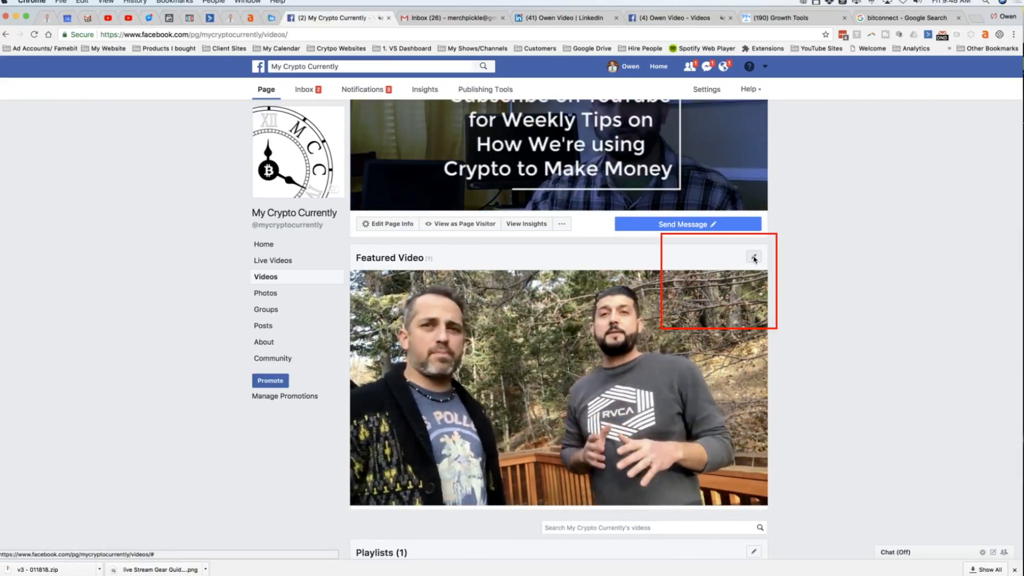
click(753, 255)
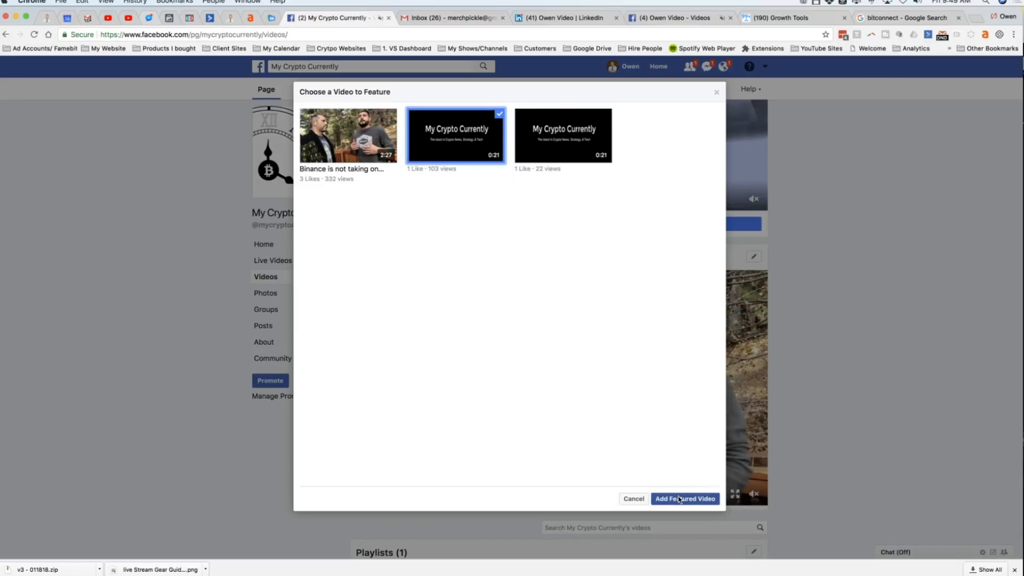
click(684, 498)
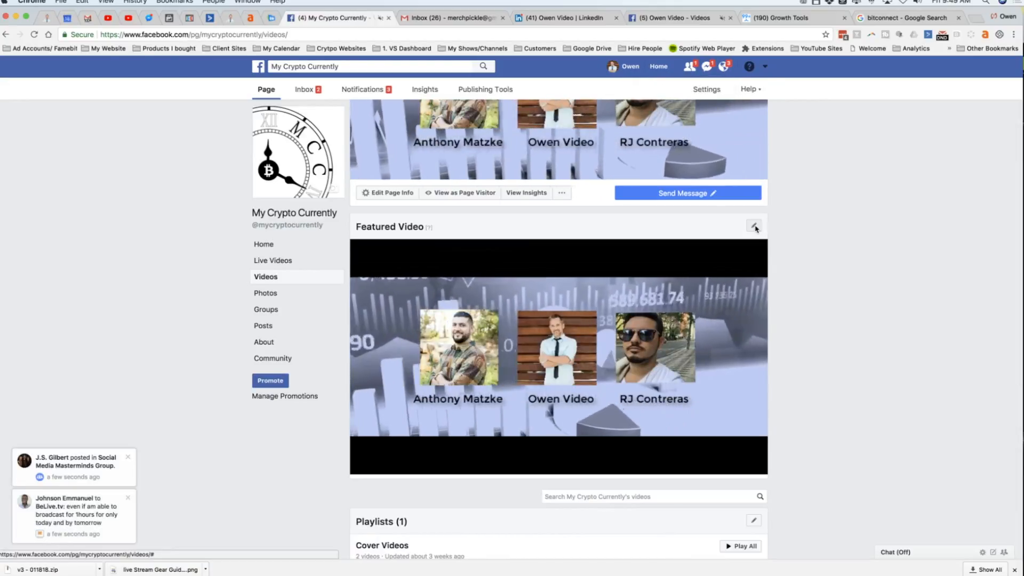
Set the Binance video as featured again, then view the Thriving, Sexy Marriage page's videos.
click(754, 225)
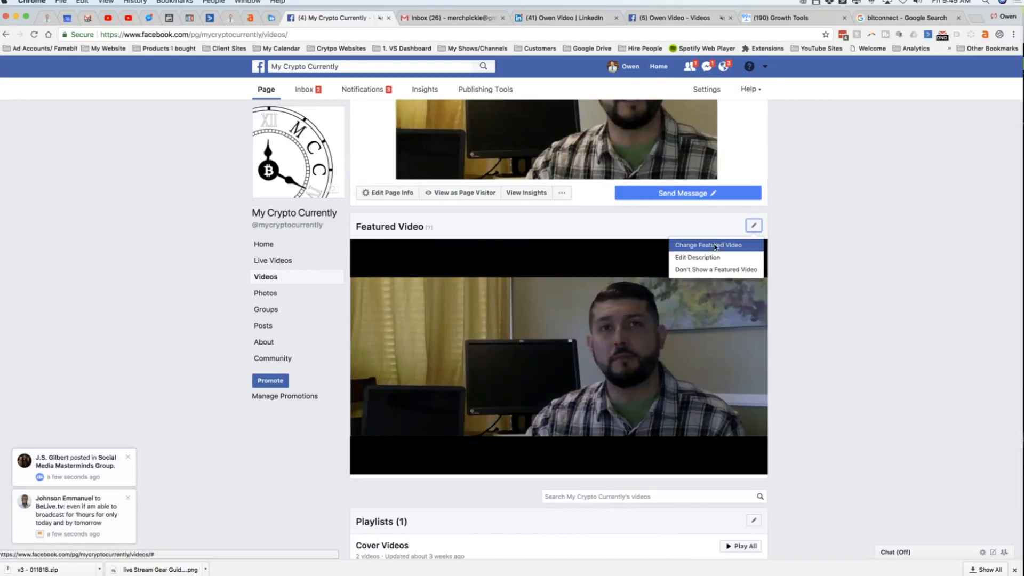
click(707, 246)
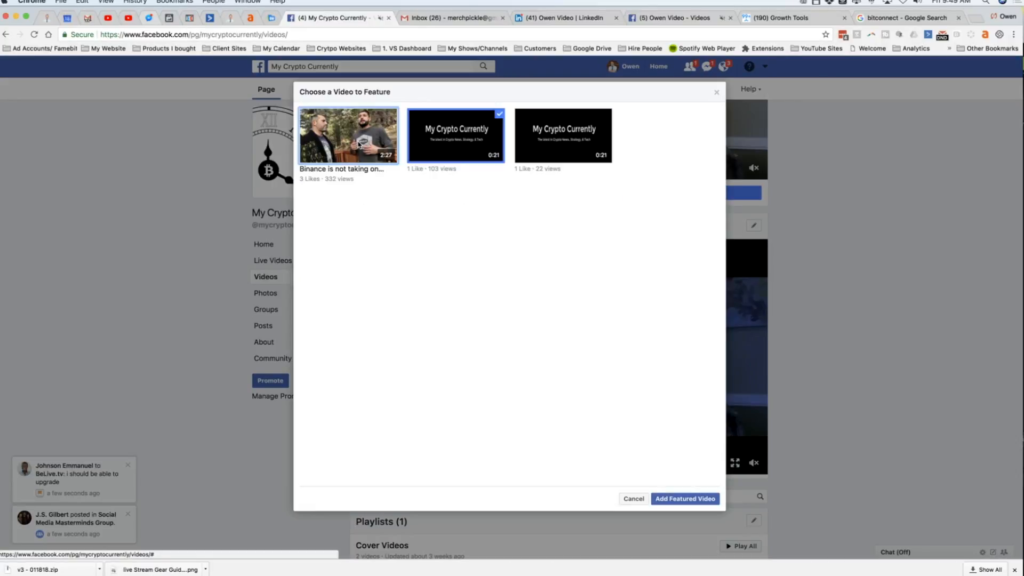
click(348, 136)
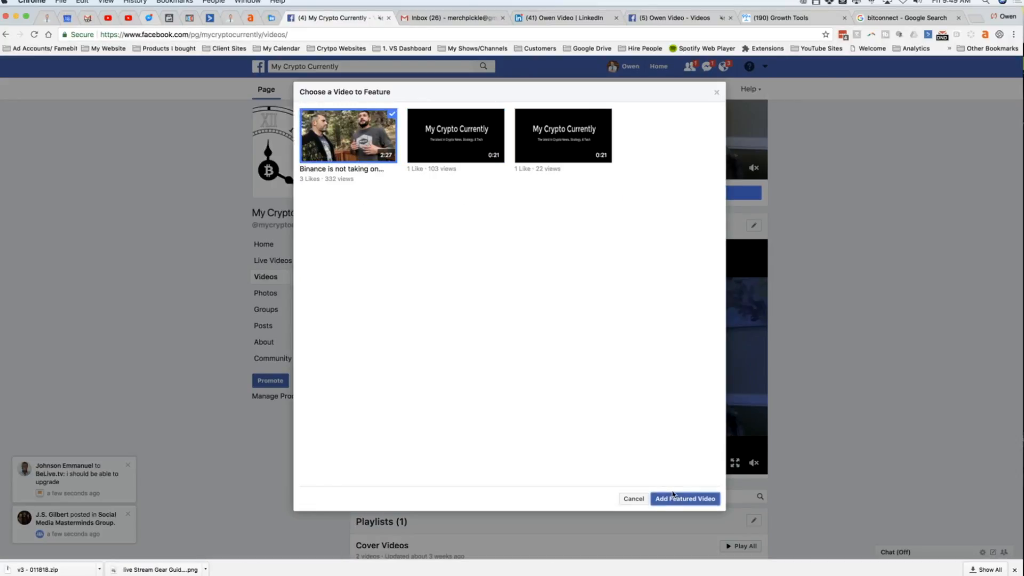
click(684, 498)
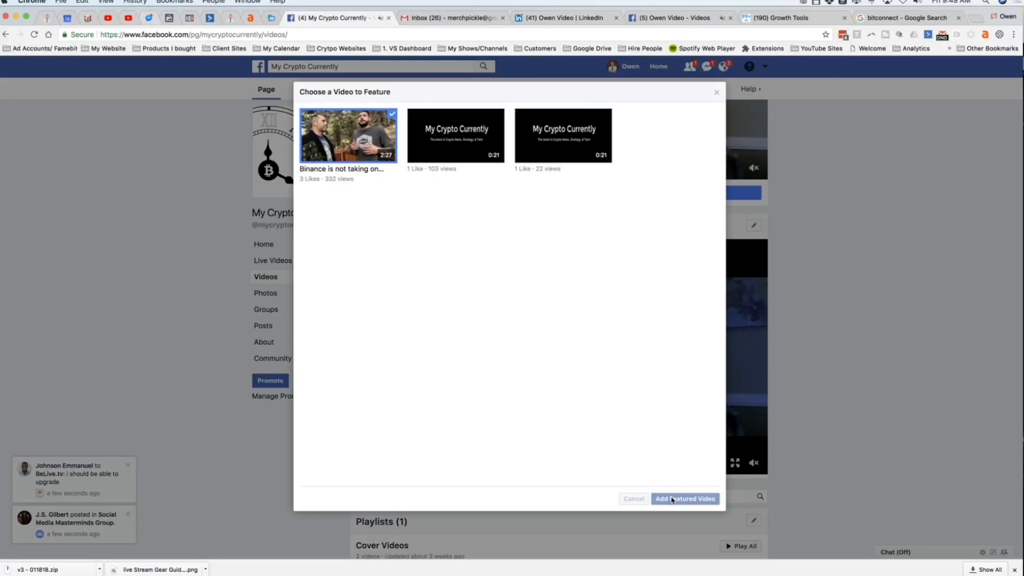
click(685, 498)
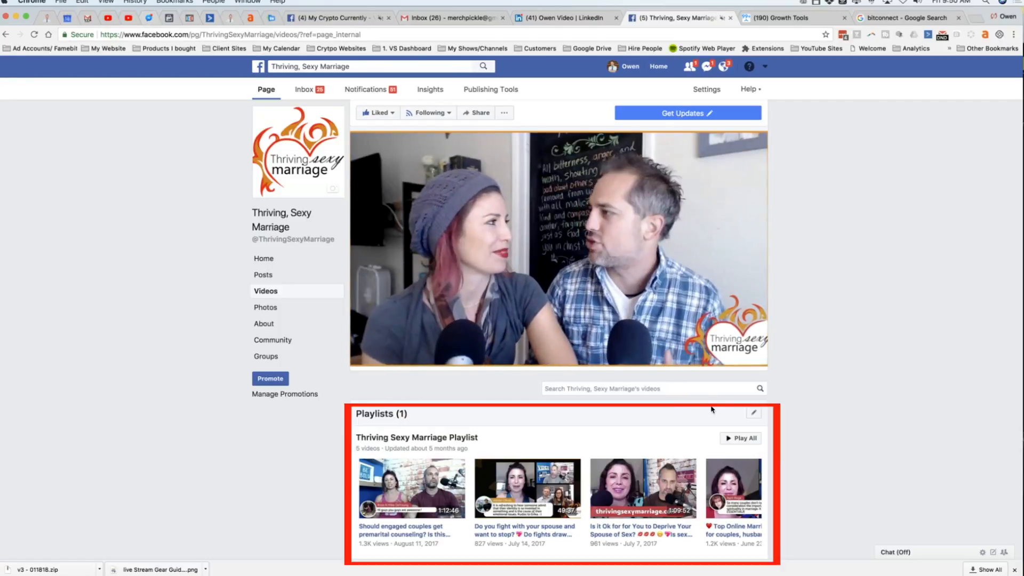
Return to the My Crypto Currently Videos section with its Cover Videos playlist.
click(558, 249)
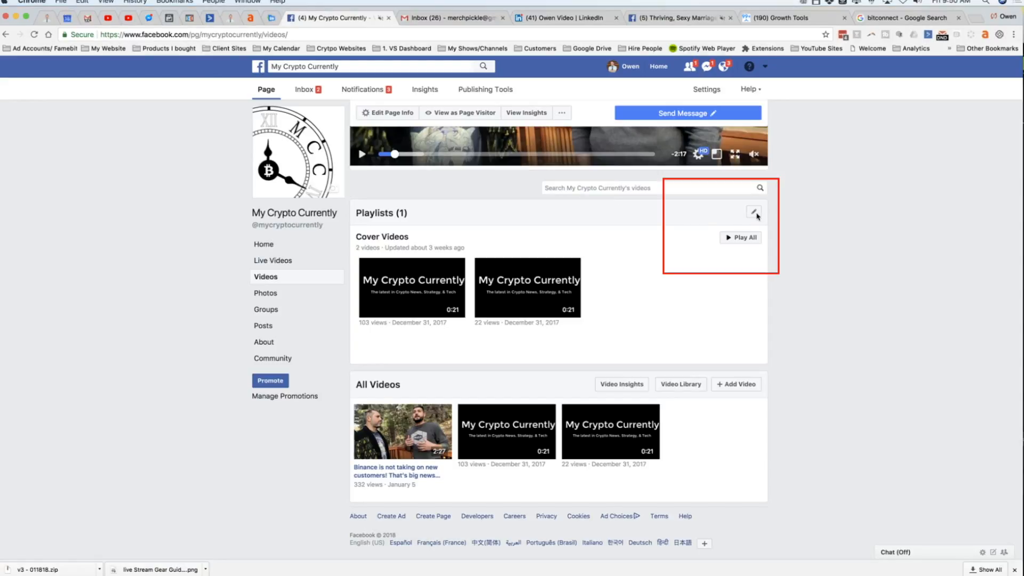
Create a playlist titled 'Getting Started with Crypto' with description 'Brand new? Start here?' and proceed to video selection.
click(753, 211)
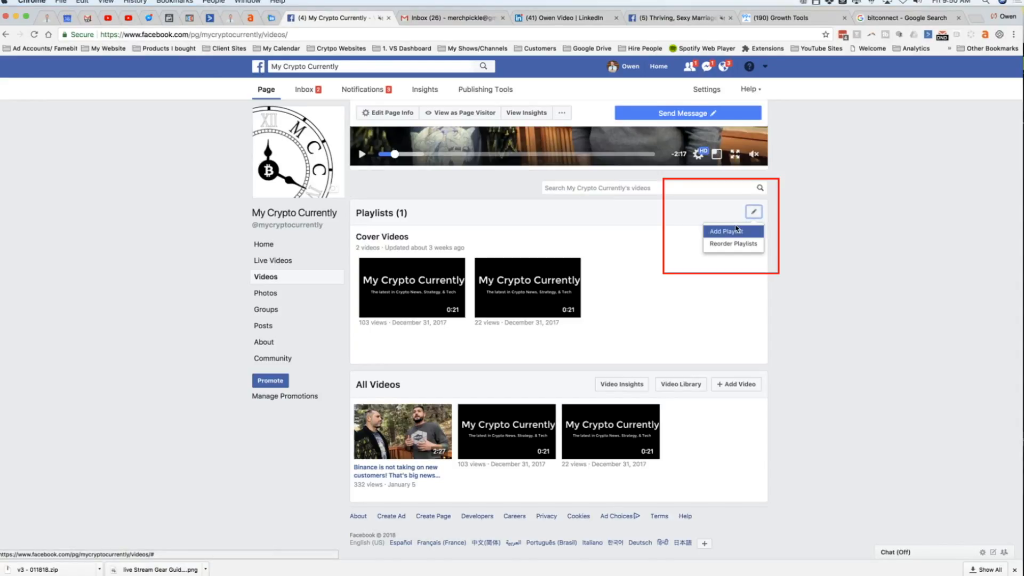
click(725, 230)
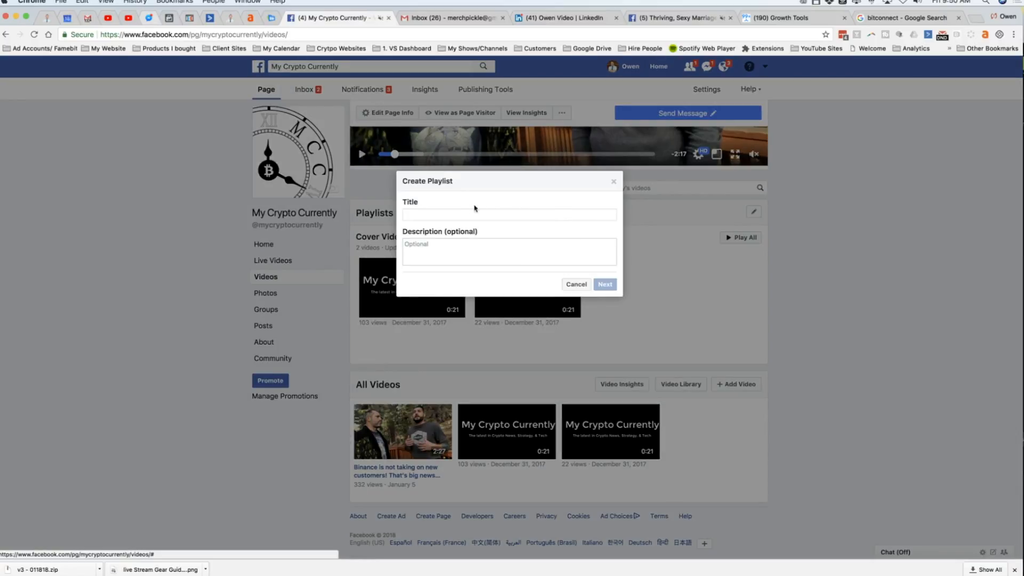
click(508, 215)
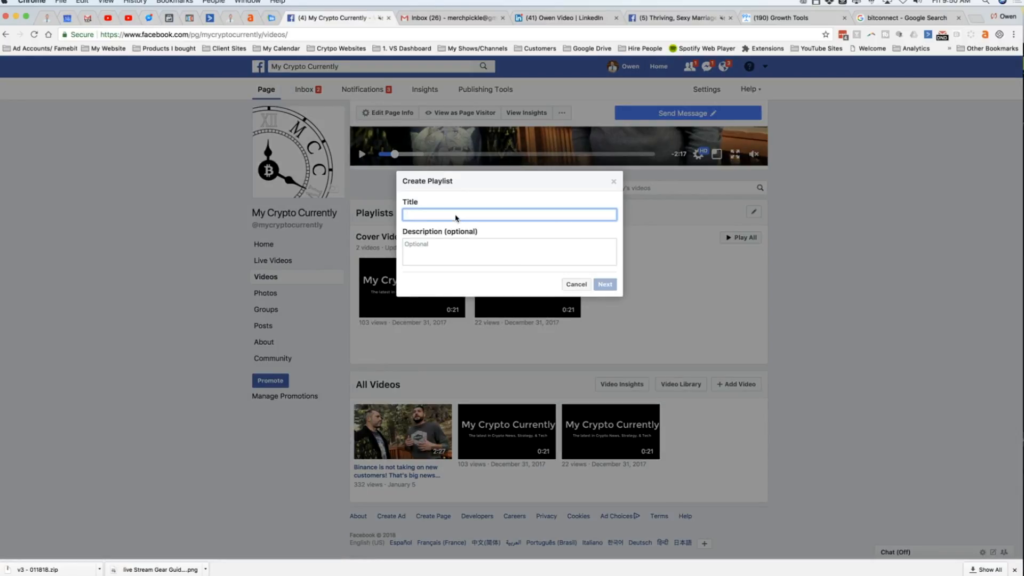
text(Getting Started with Crypt)
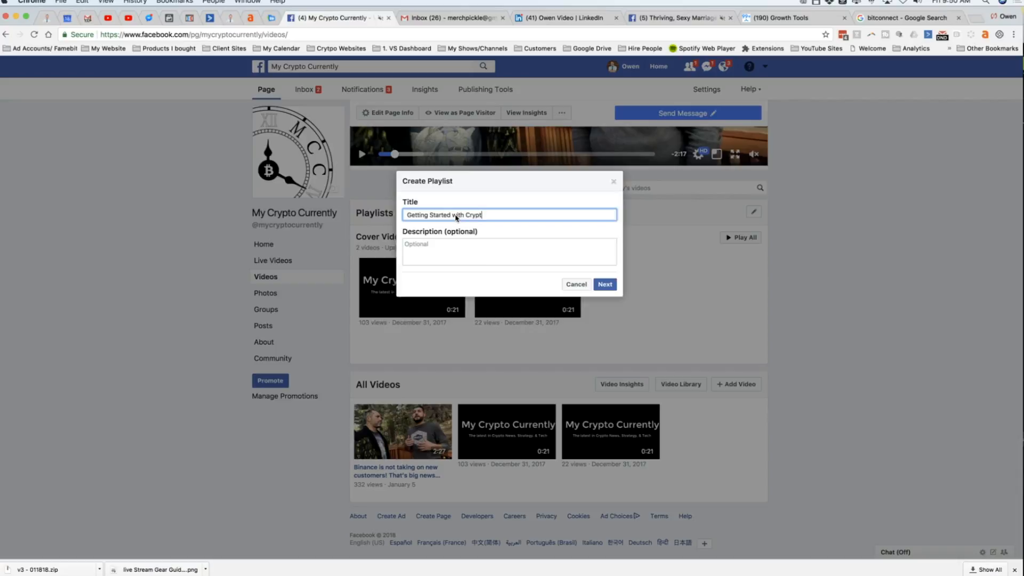
click(508, 252)
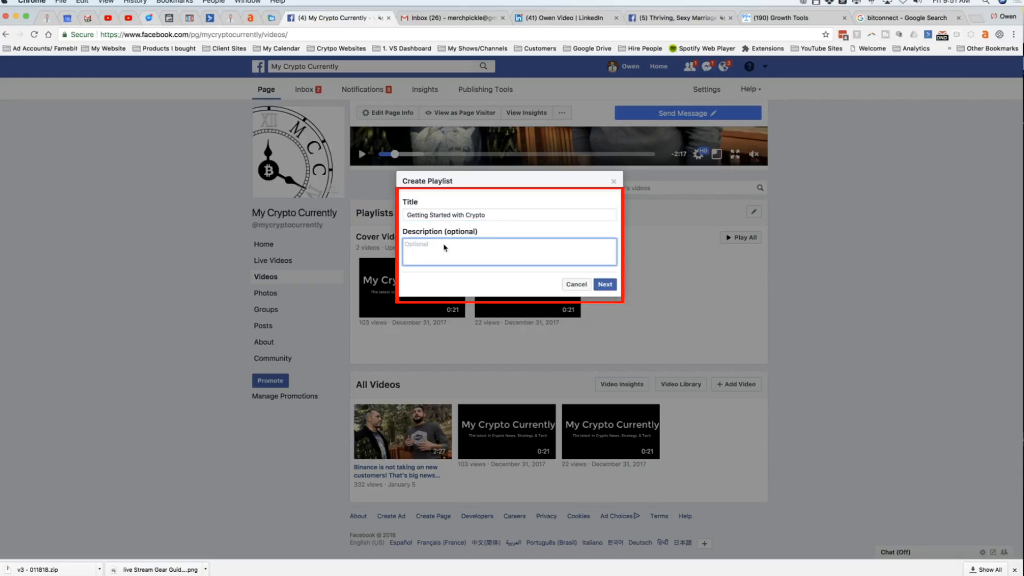
text(Brand new? Start here? Or just get the guide >)
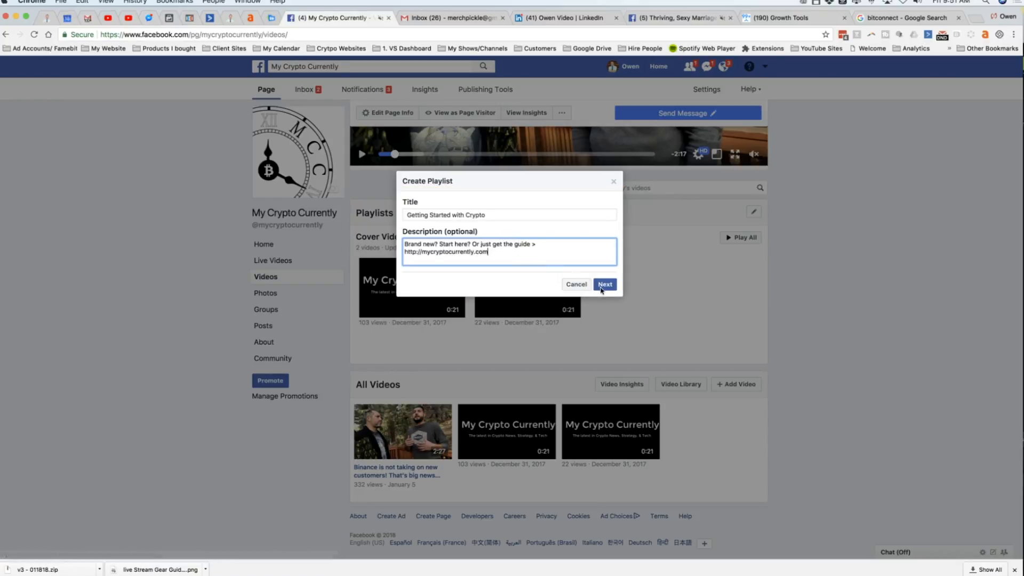
click(603, 284)
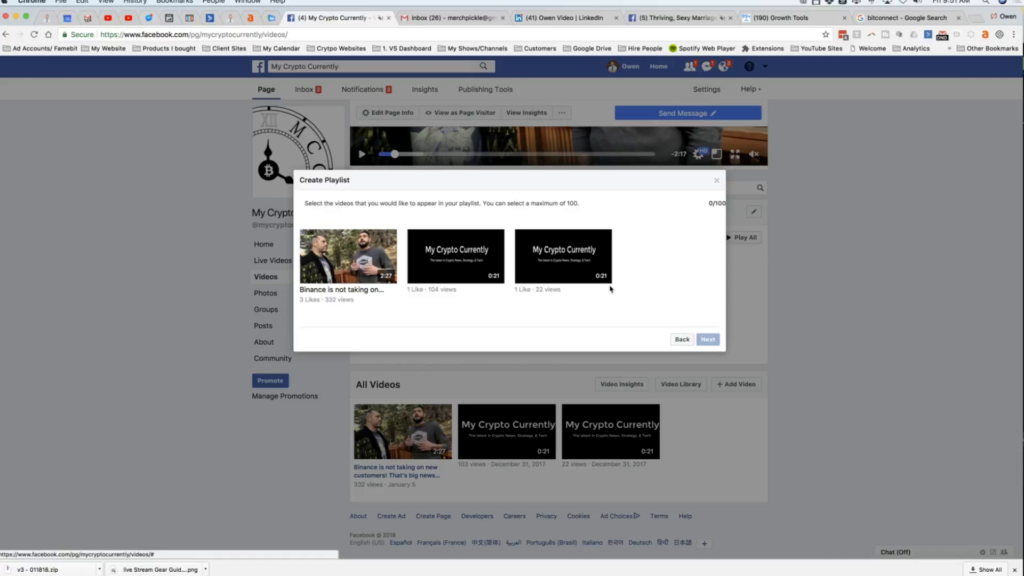
mouse_move(363, 251)
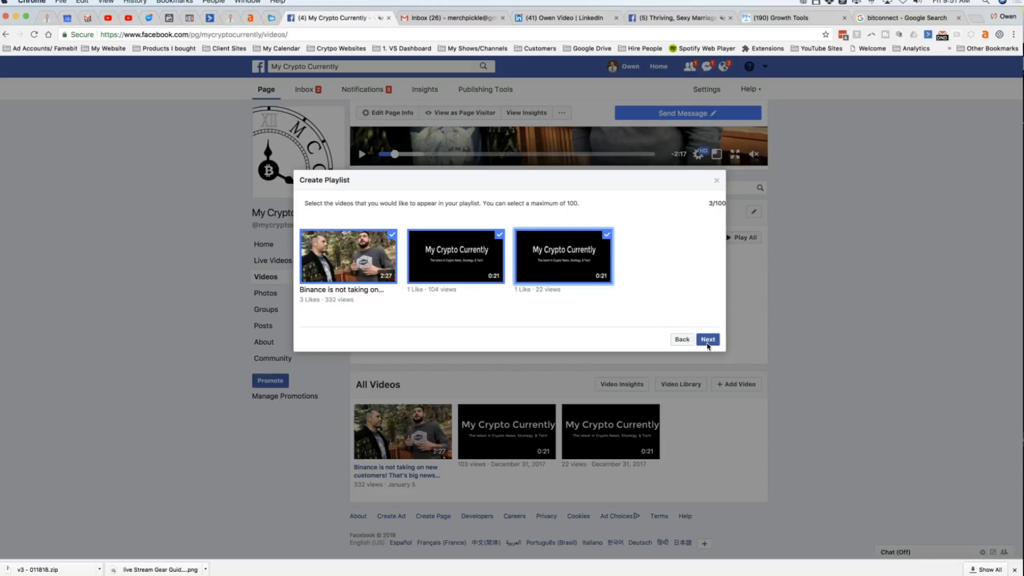
Confirm the three selected videos and advance to the ordering step.
click(707, 339)
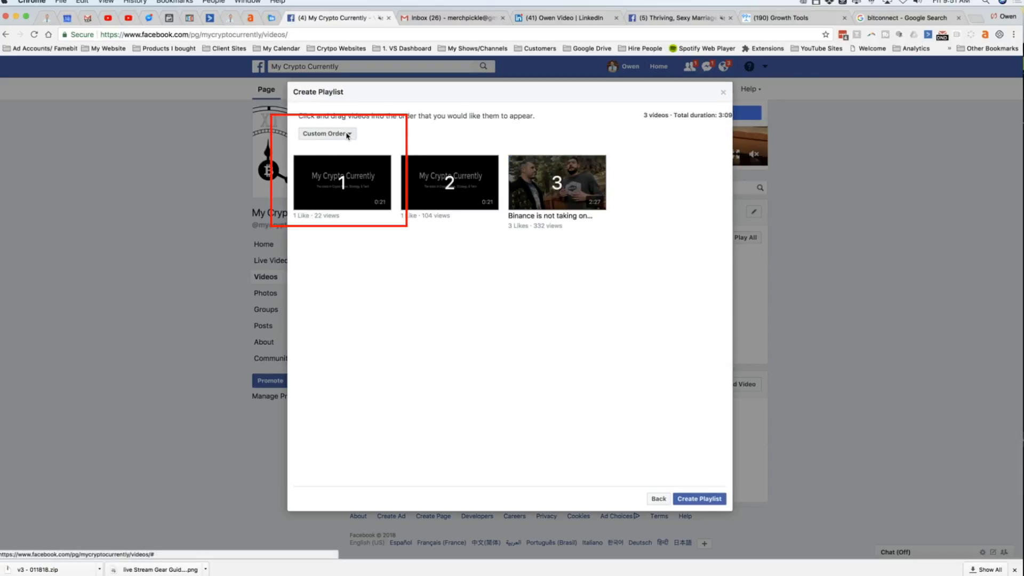
Try Most Recent and Shortest Duration sorting, settle on Most Viewed First, and create the playlist.
click(327, 135)
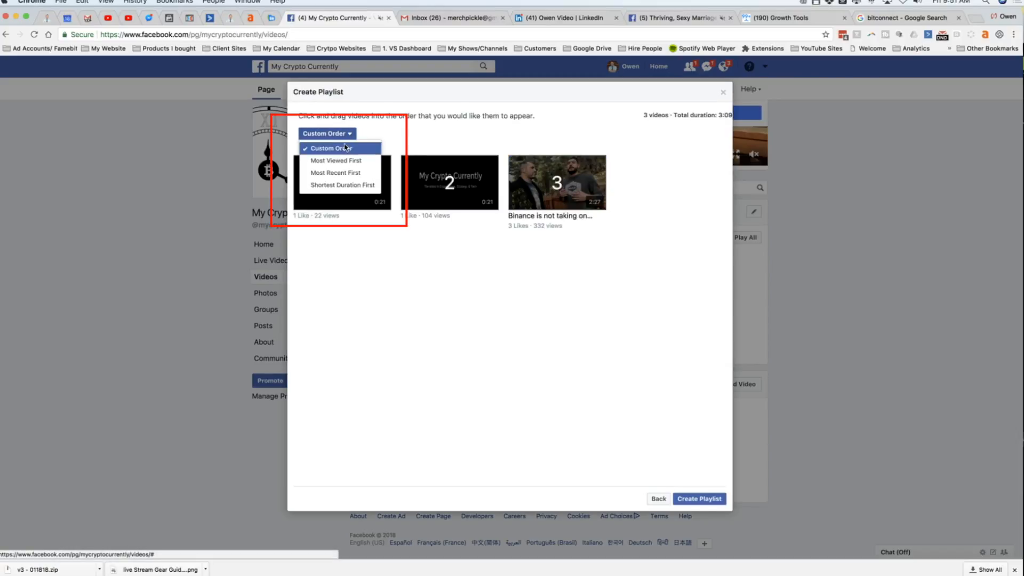
click(336, 160)
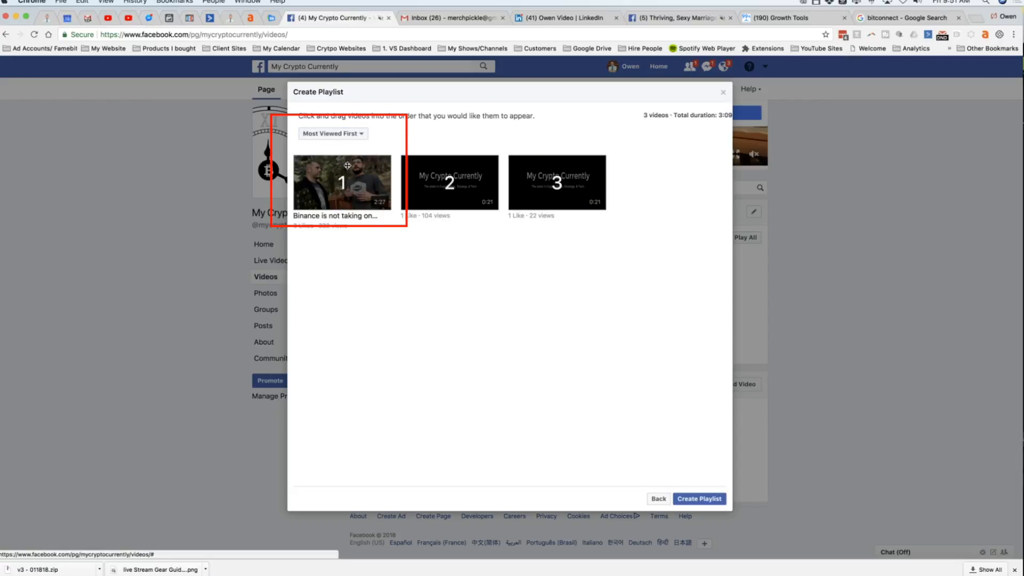
click(333, 134)
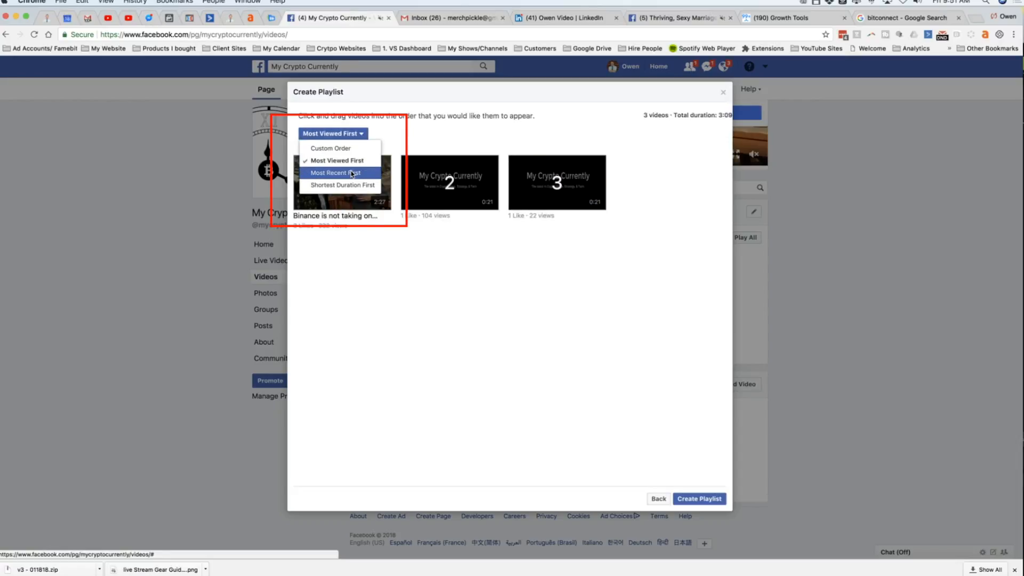
click(336, 173)
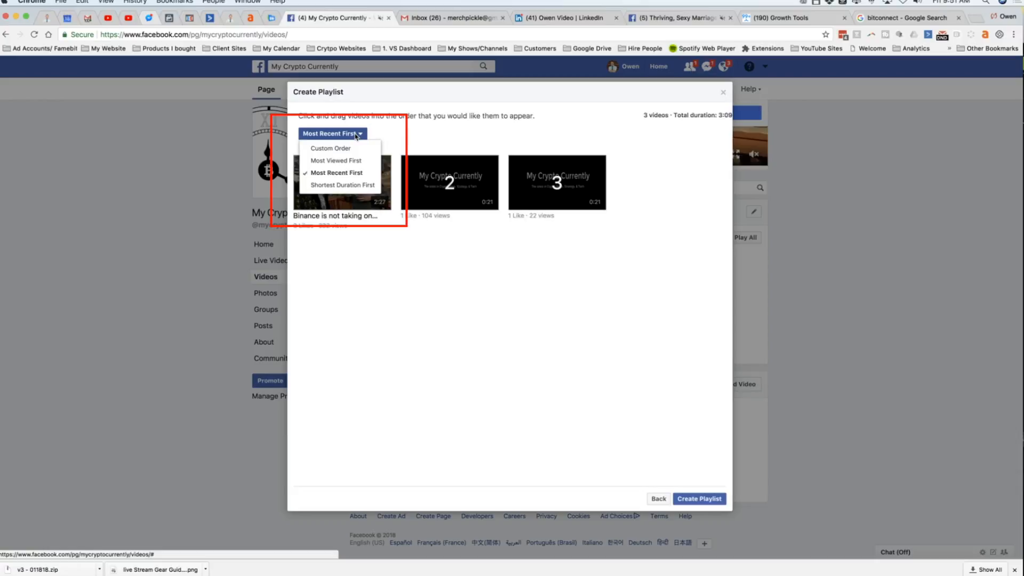
click(341, 184)
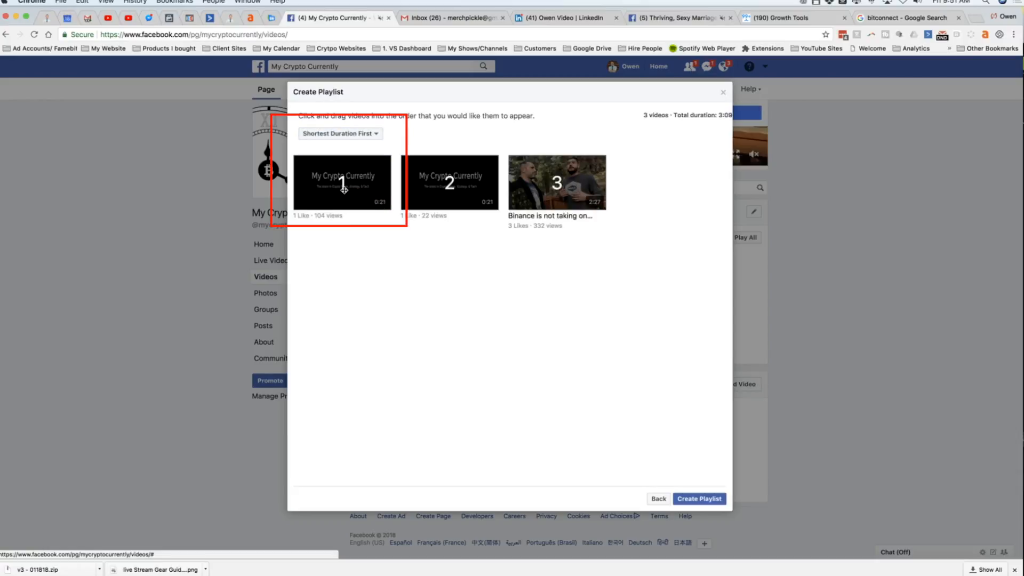
click(339, 134)
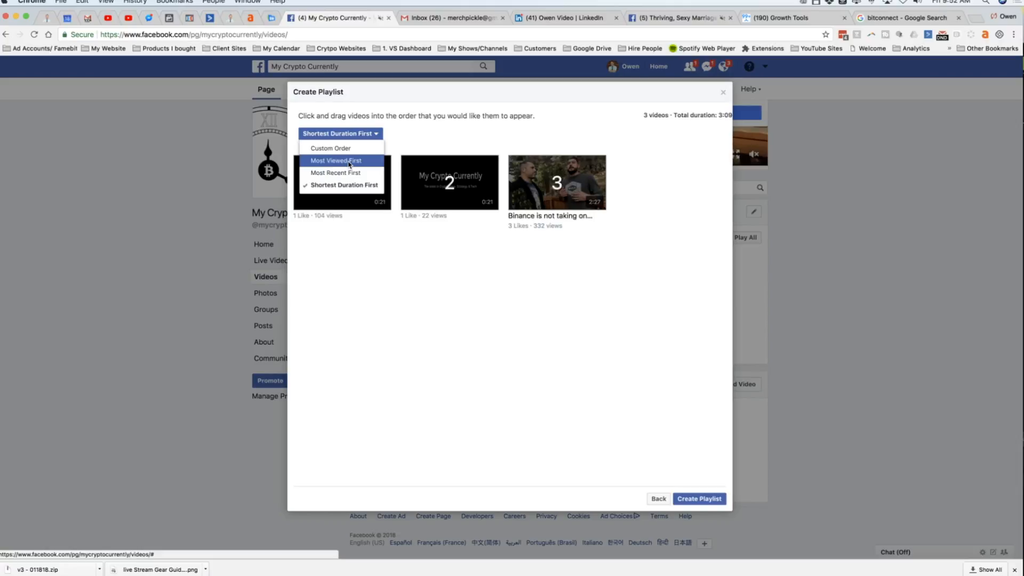
click(336, 160)
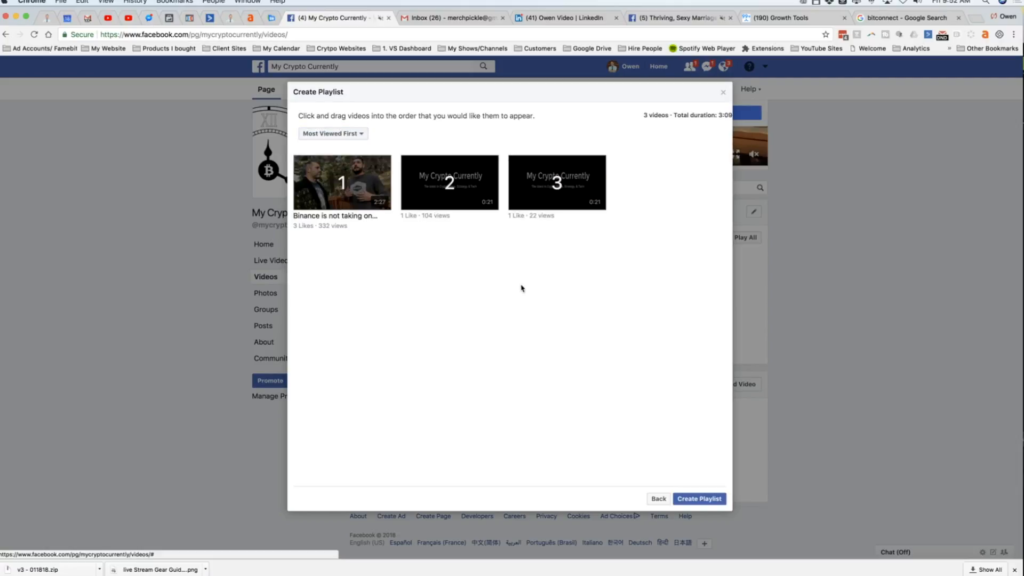
click(698, 498)
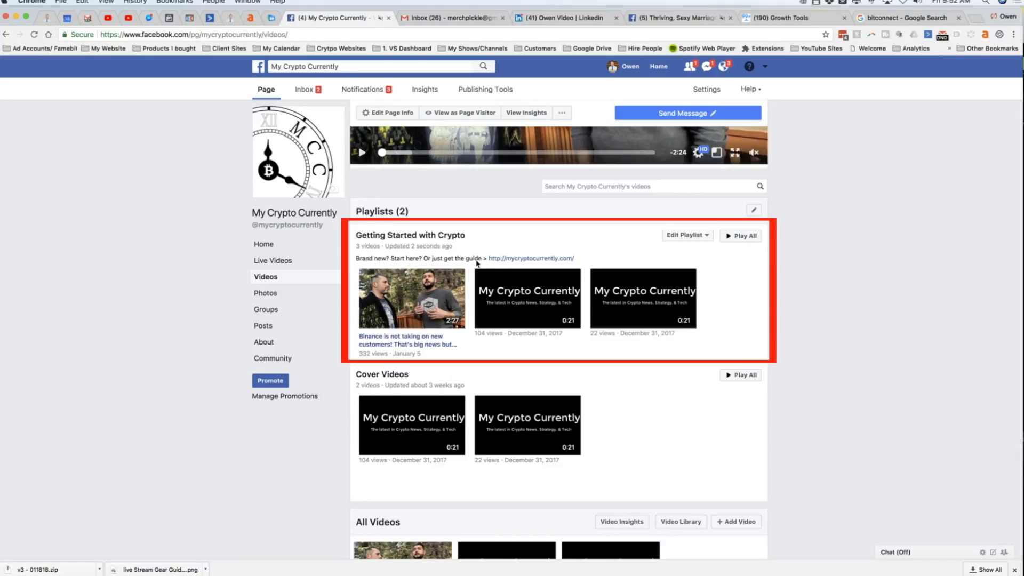
mouse_move(531, 258)
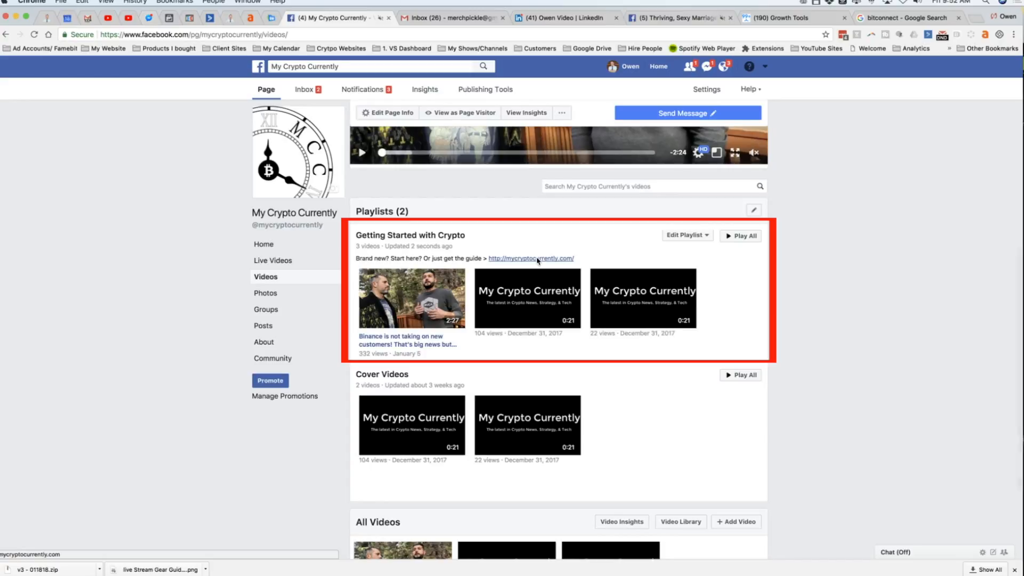